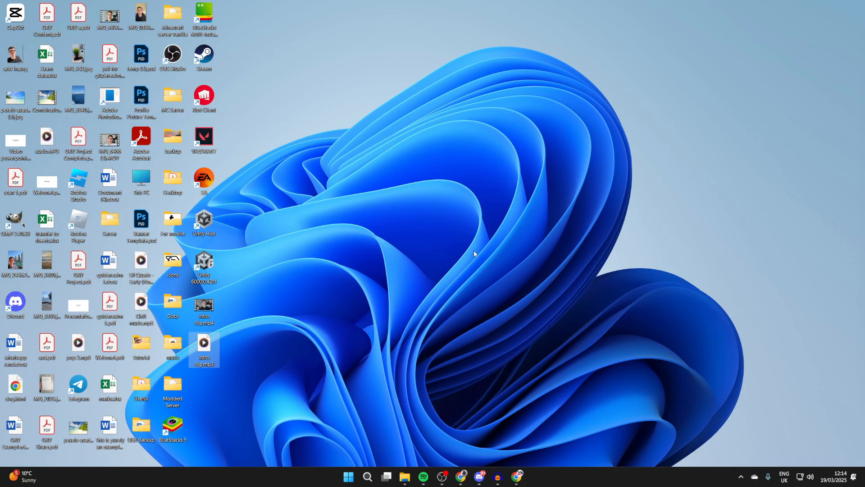
mouse_move(589, 449)
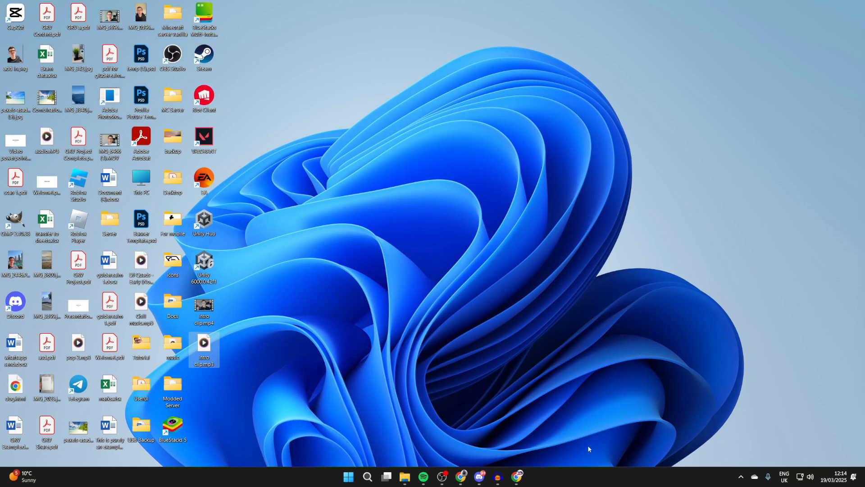
Step: Launch Chrome and search for 'outlook' to reach Microsoft's Outlook page
left_click(515, 480)
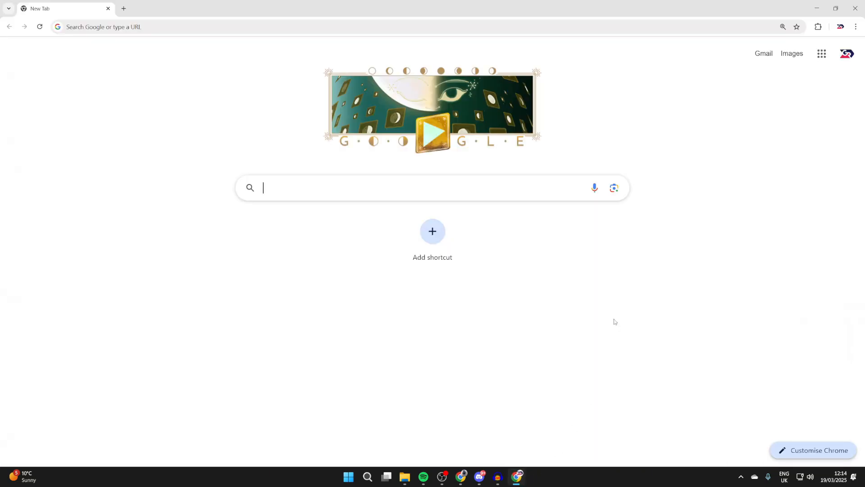
type("outlook/email-and-calendar-software-microsoft-outlook")
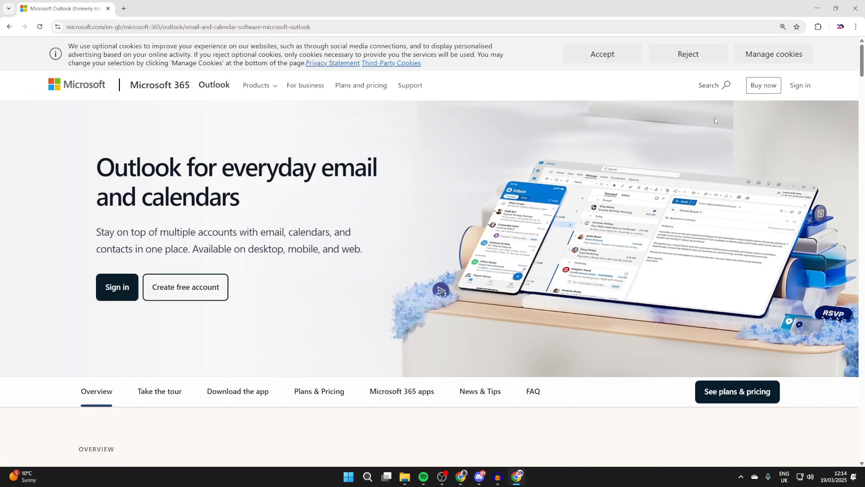
mouse_move(799, 85)
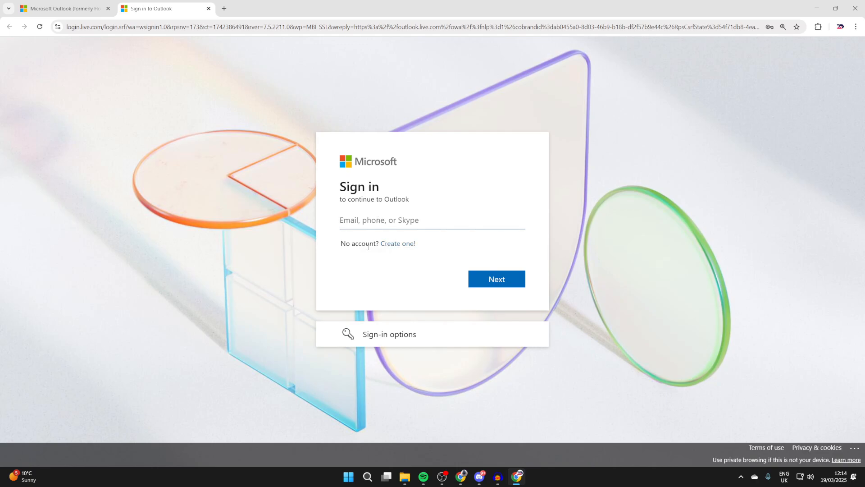
mouse_move(397, 244)
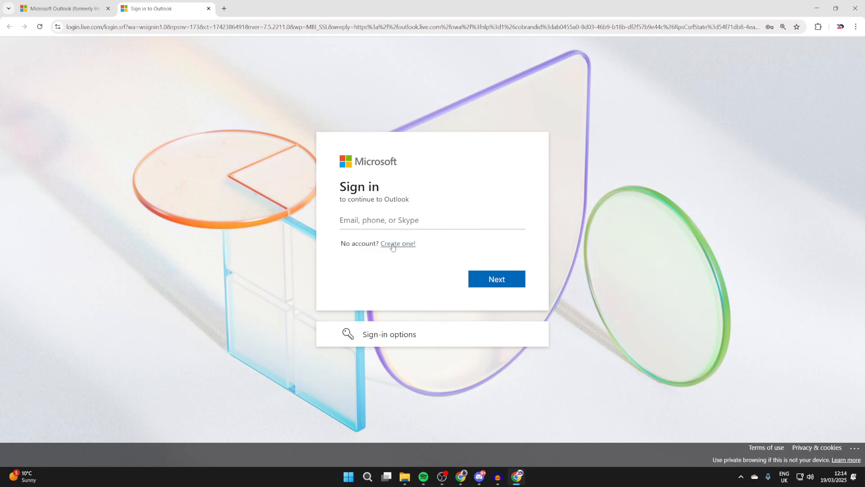
left_click(397, 243)
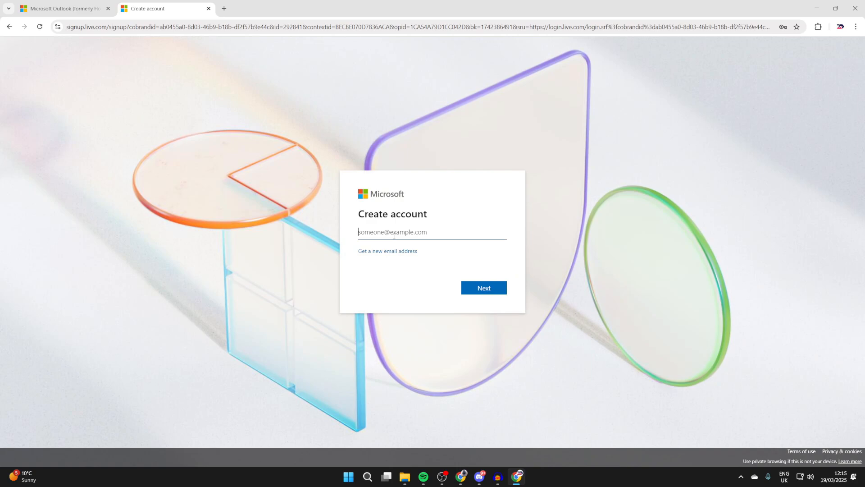
mouse_move(377, 255)
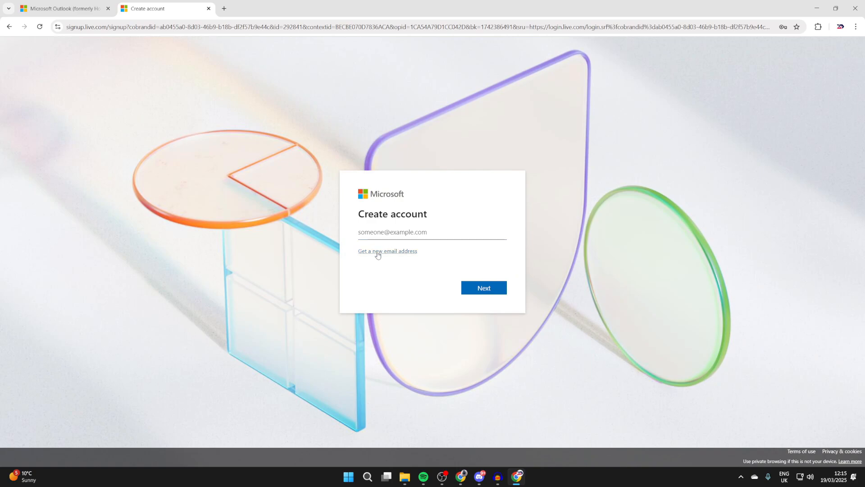
left_click(387, 252)
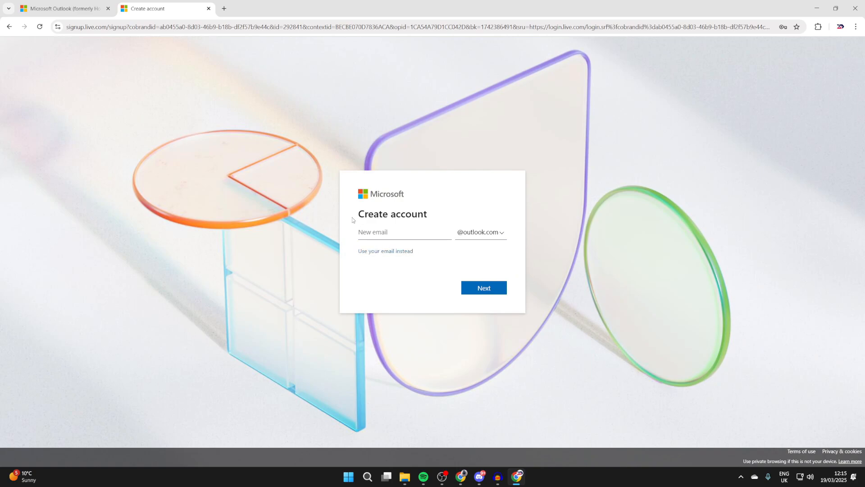
type("guiderealm")
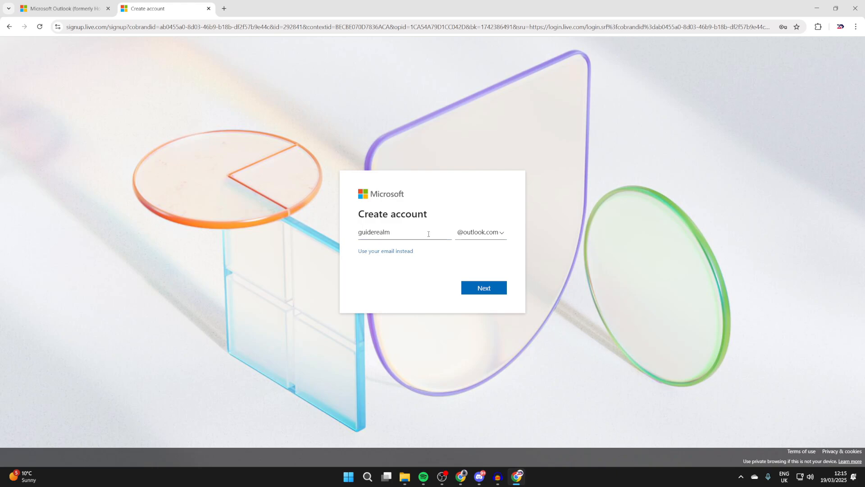
left_click(483, 288)
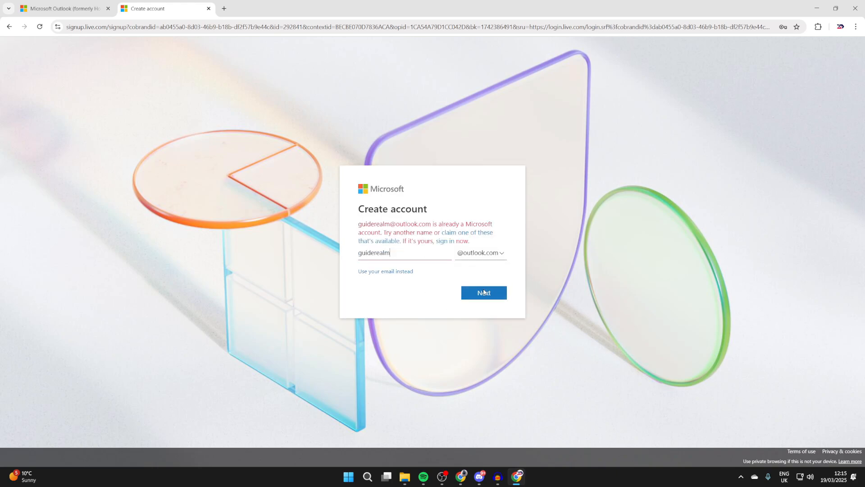
left_click(483, 292)
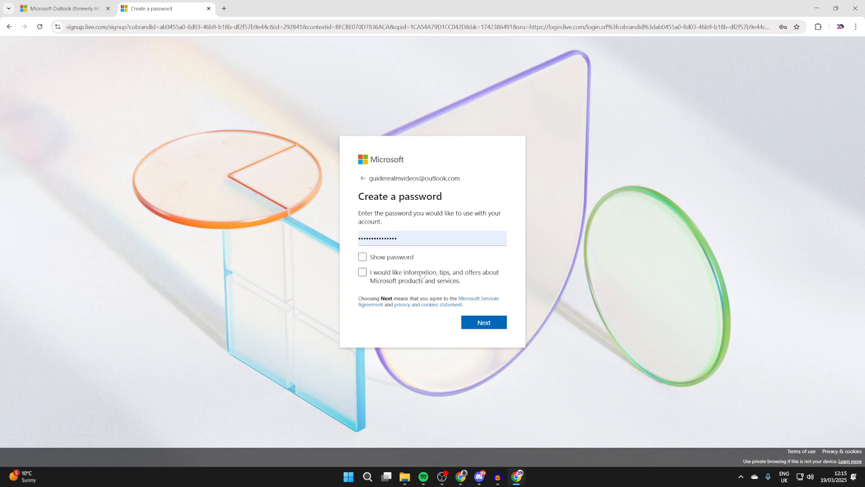
mouse_move(443, 289)
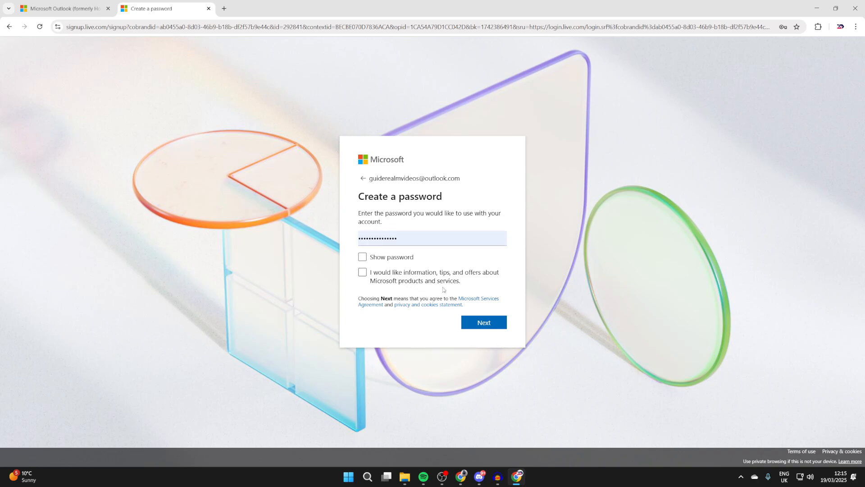
left_click(483, 322)
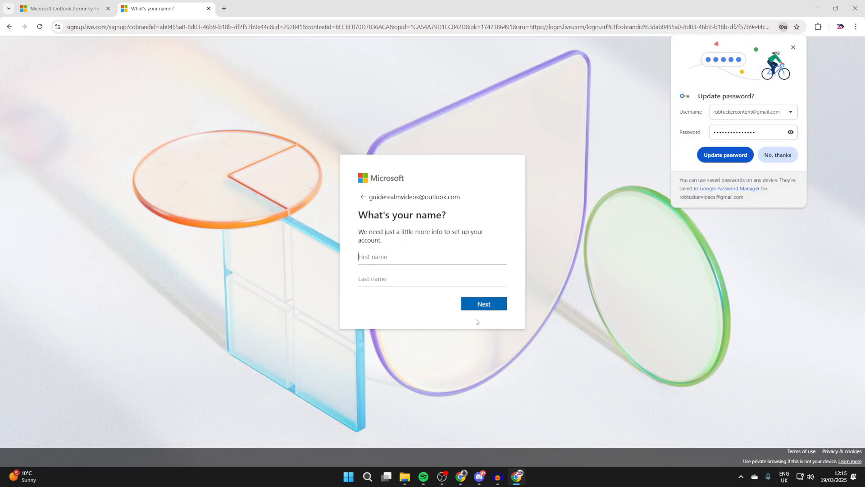
mouse_move(394, 243)
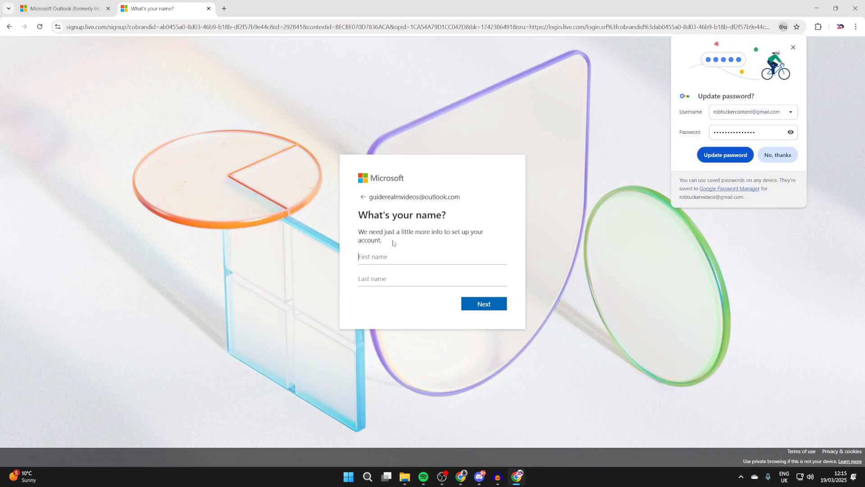
mouse_move(391, 282)
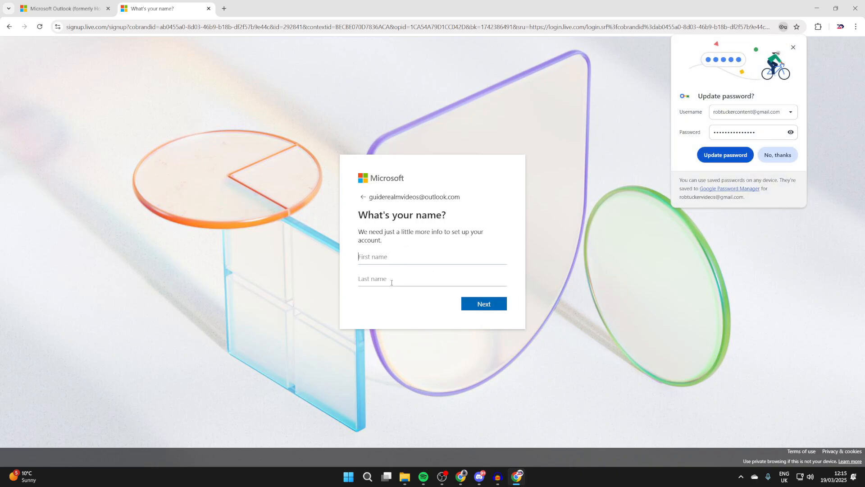
left_click(483, 303)
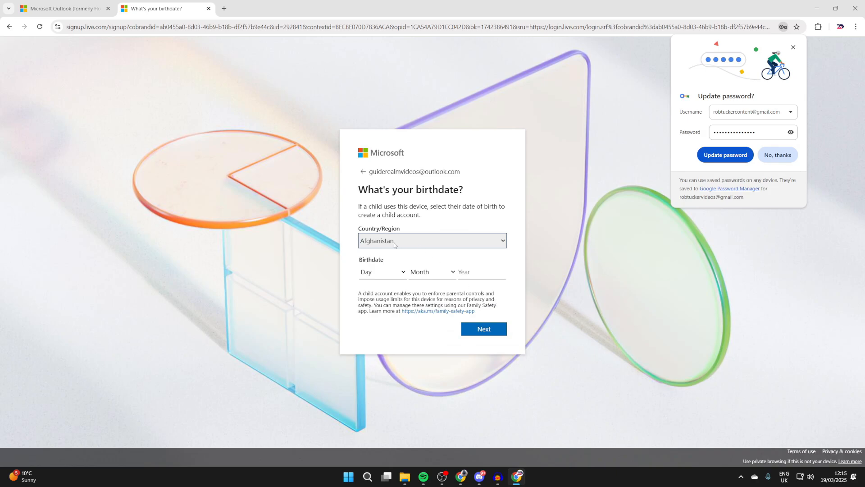
Step: Pick the day of birth, then solve and submit the anti-robot puzzle
left_click(382, 271)
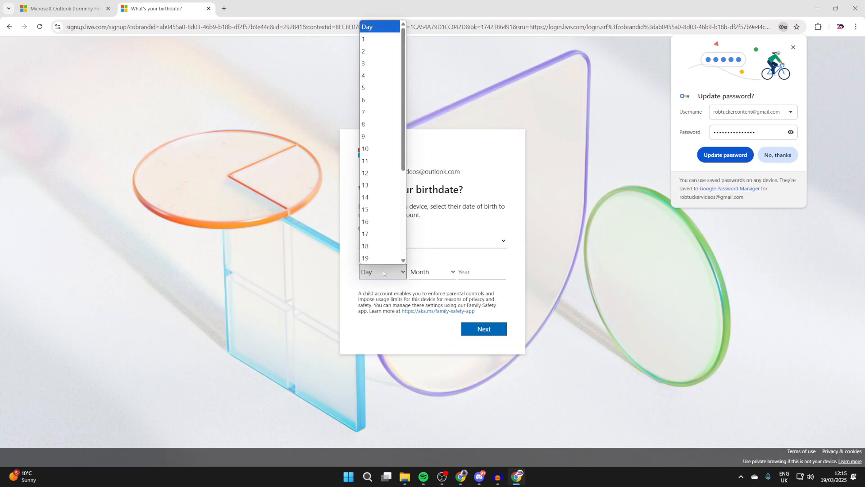
left_click(483, 328)
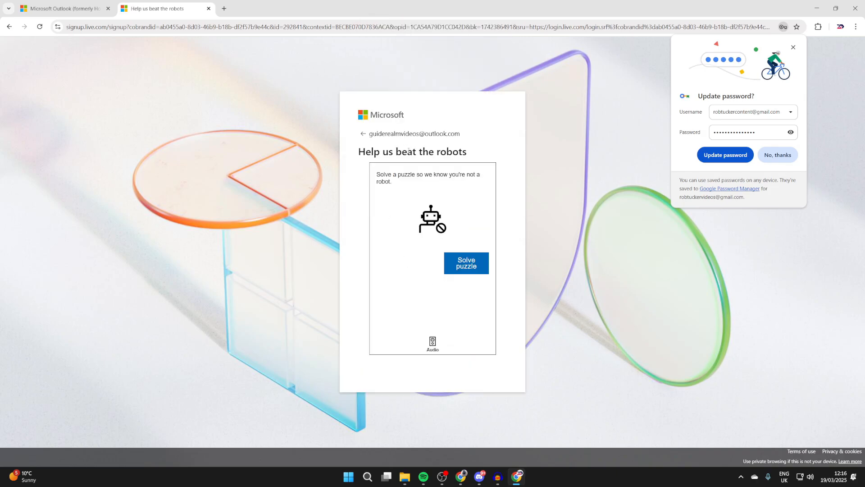
left_click(466, 263)
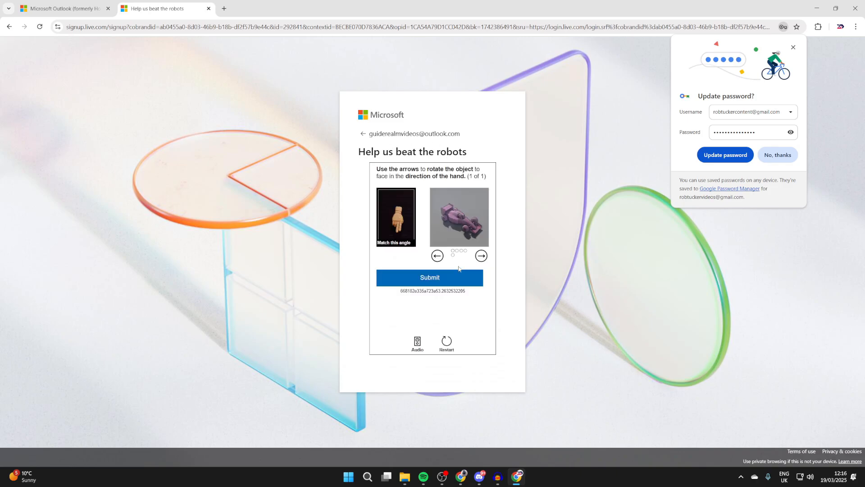
left_click(429, 277)
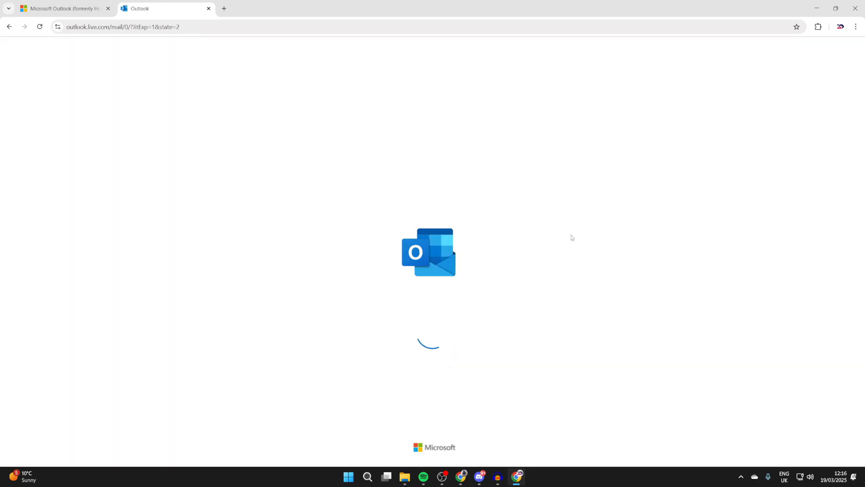
mouse_move(379, 225)
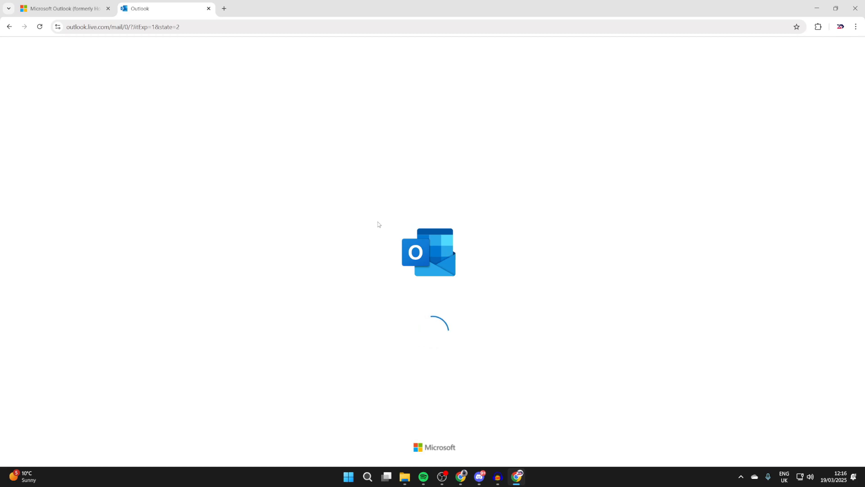